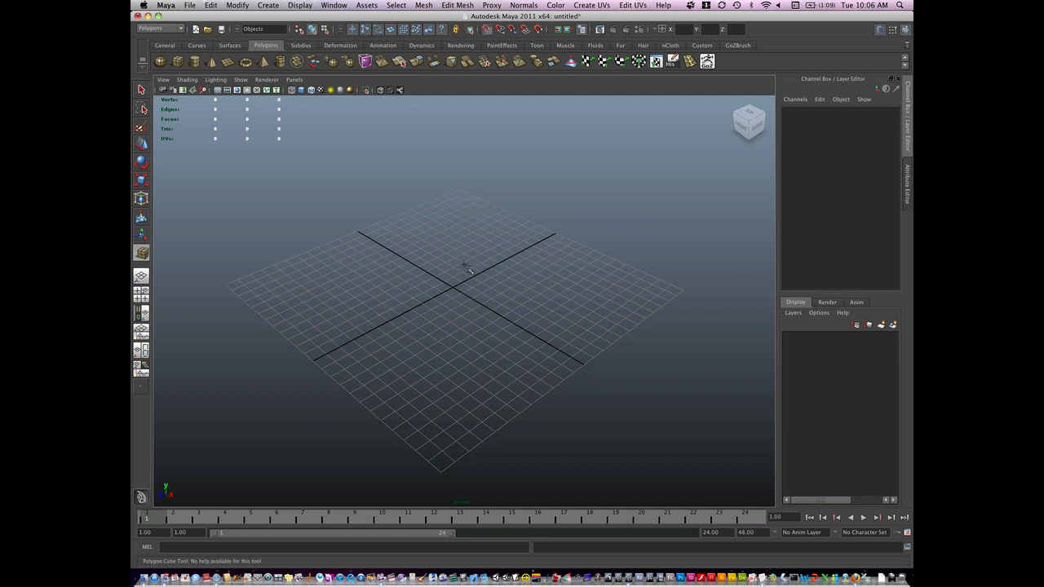
Create a polygon cube and scale it into a rectangular block on the grid
left_click_drag(465, 269, 427, 326)
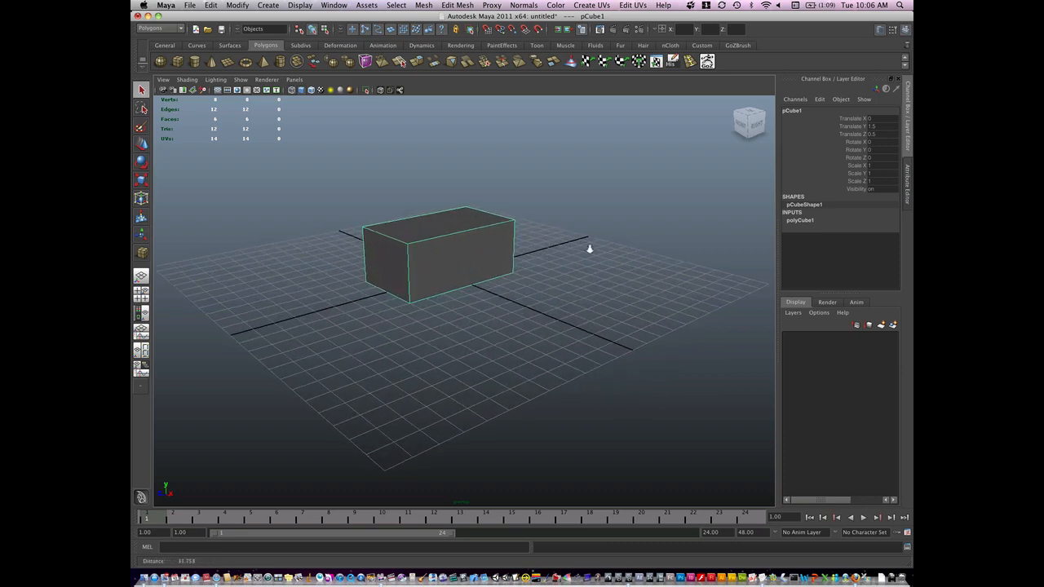
left_click_drag(591, 247, 523, 296)
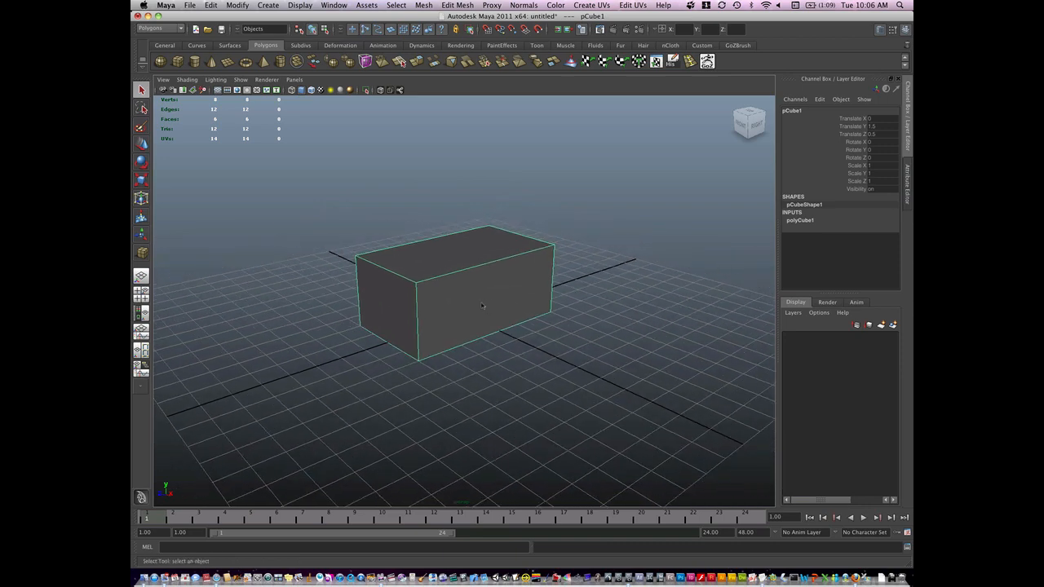
Stretch the block into a long beam and tilt one end face to start the bow
left_click(481, 306)
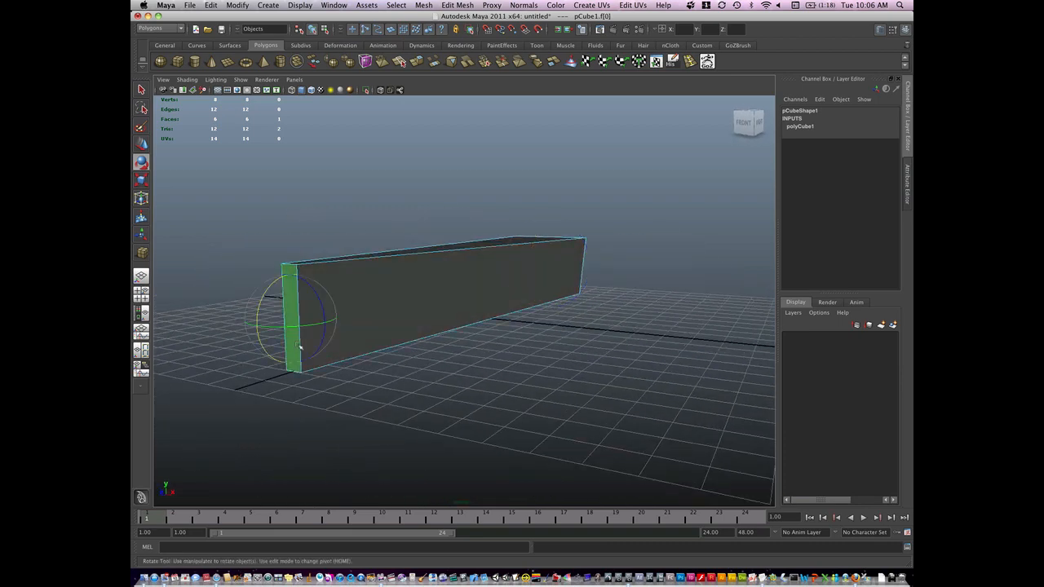
left_click_drag(294, 342, 285, 334)
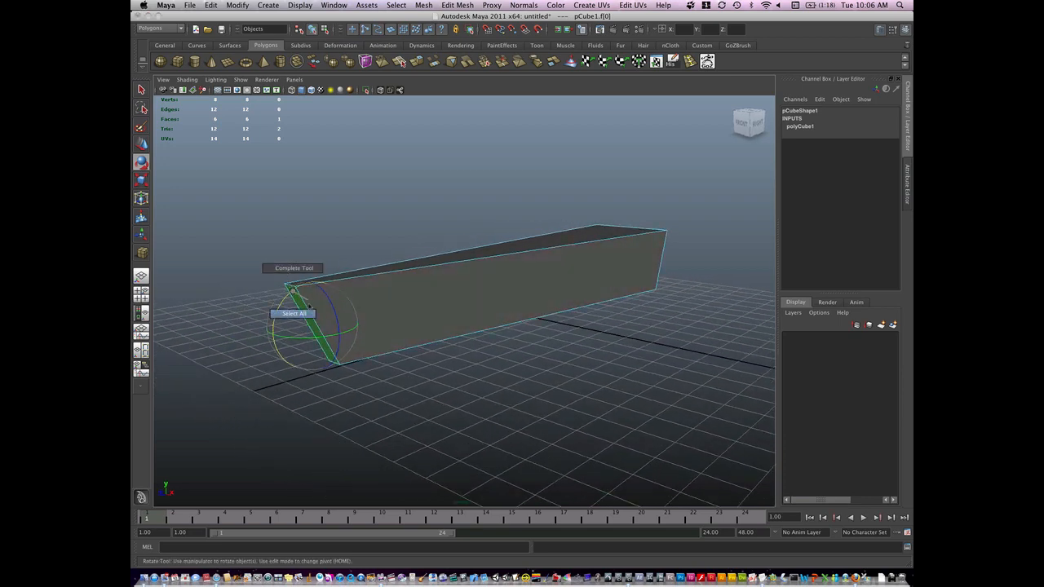
right_click(308, 313)
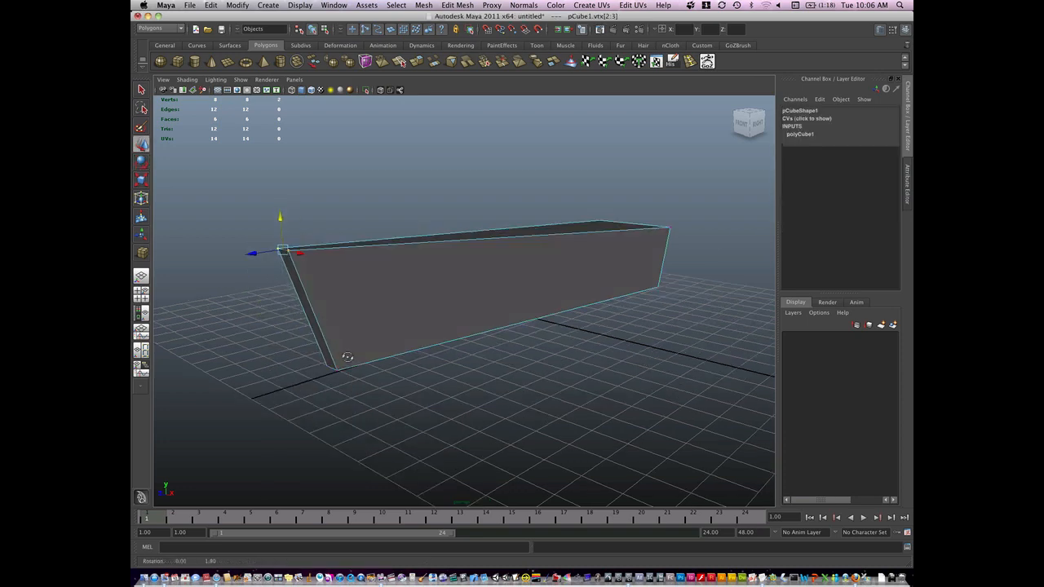
Move the opposite end's vertices so both hull ends slant
left_click_drag(506, 342, 505, 334)
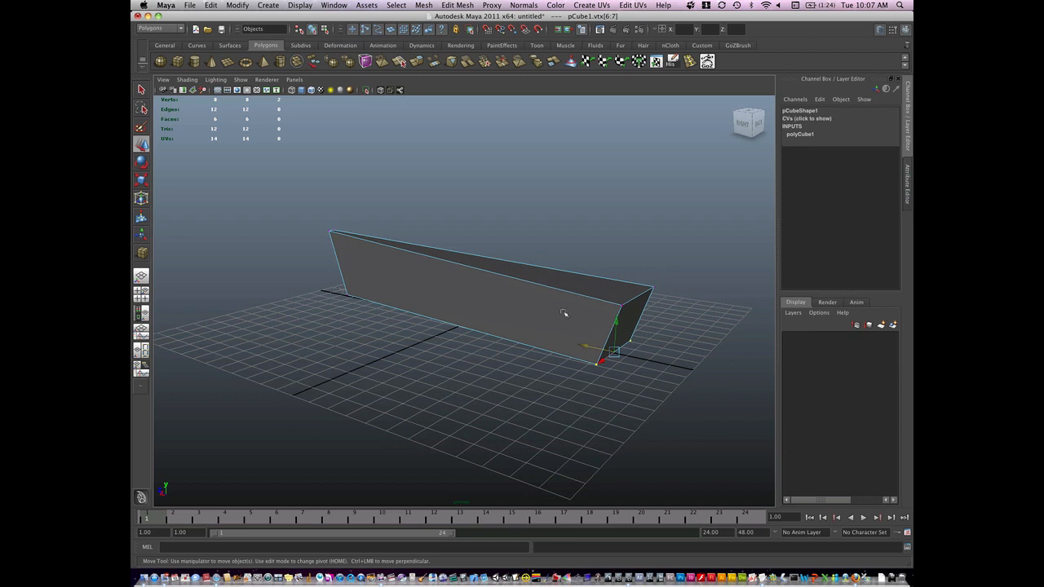
mouse_move(588, 342)
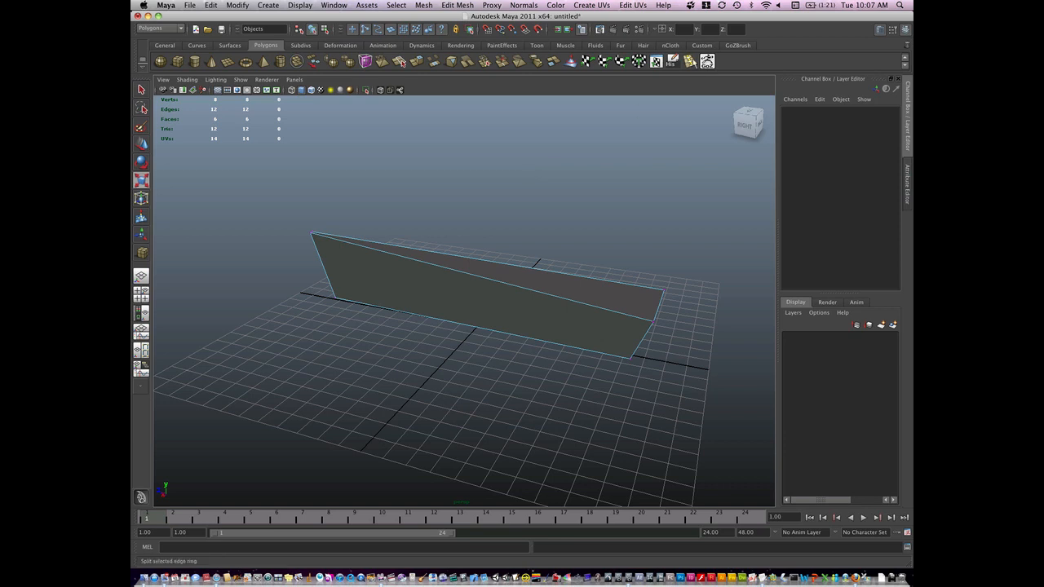
Start Edit Mesh > Insert Edge Loop Tool to add cross-wise loops to the hull
left_click(457, 5)
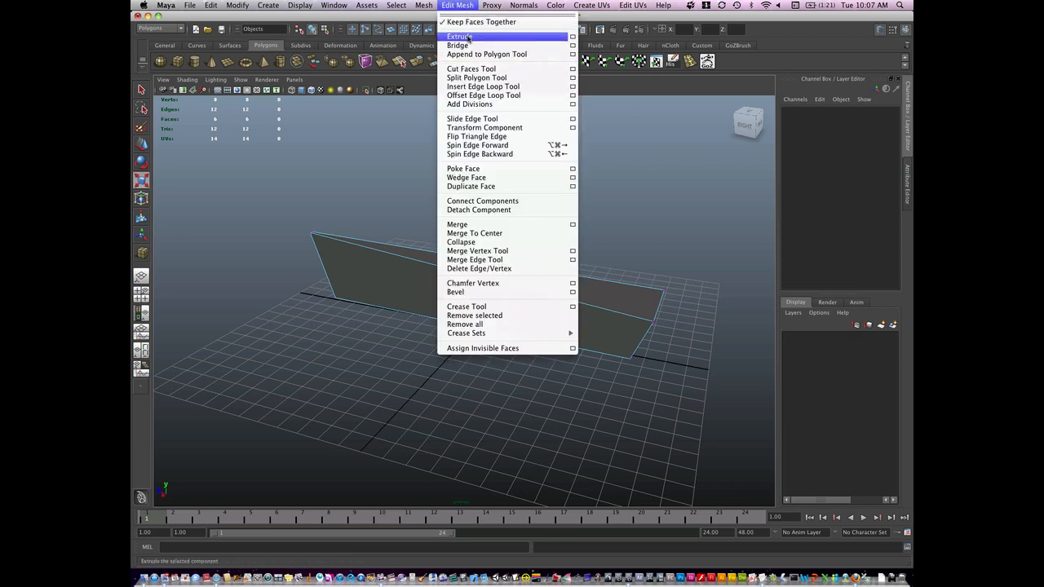
mouse_move(479, 23)
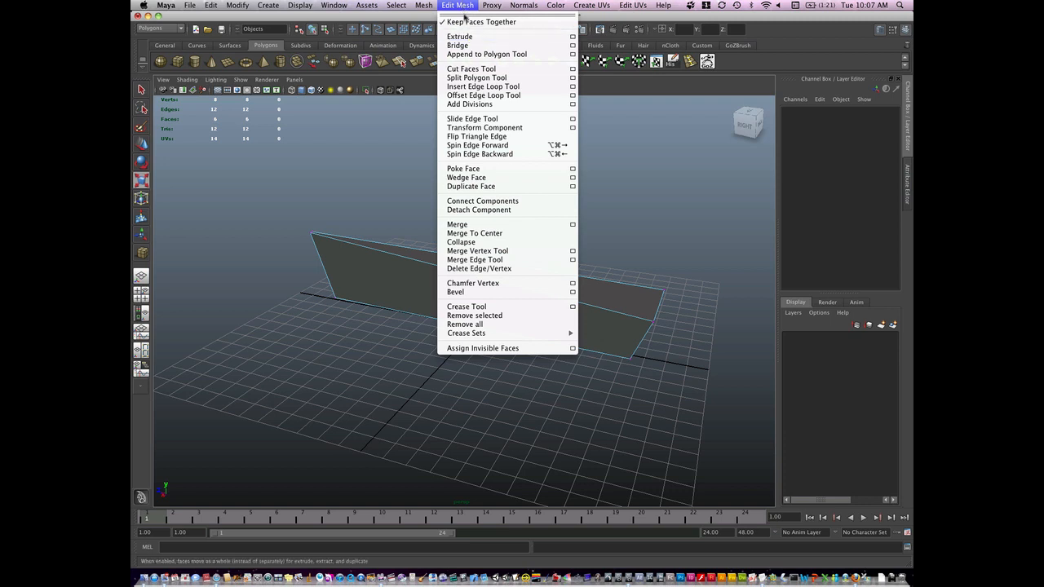
mouse_move(482, 86)
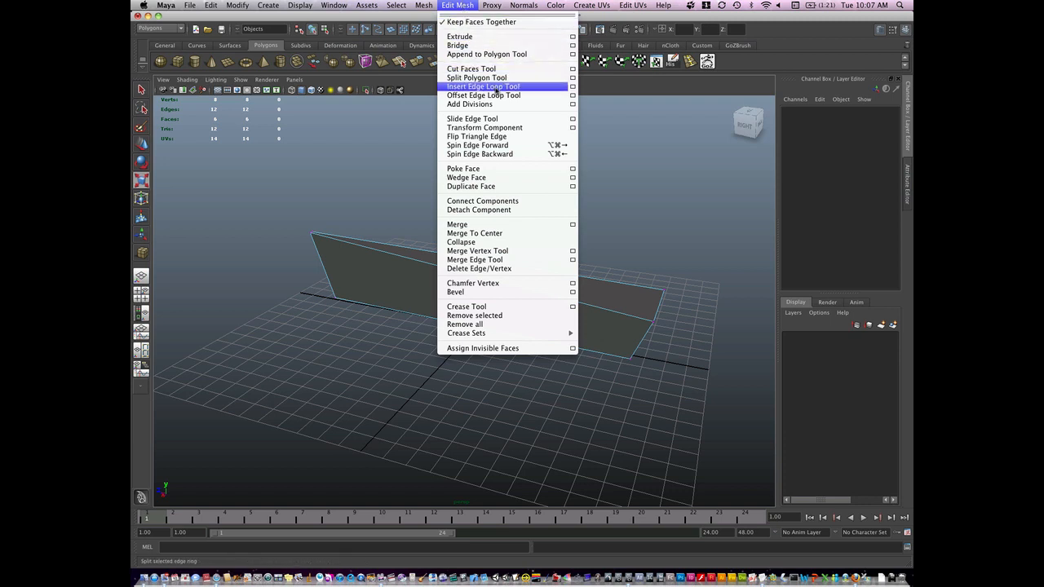
left_click(483, 87)
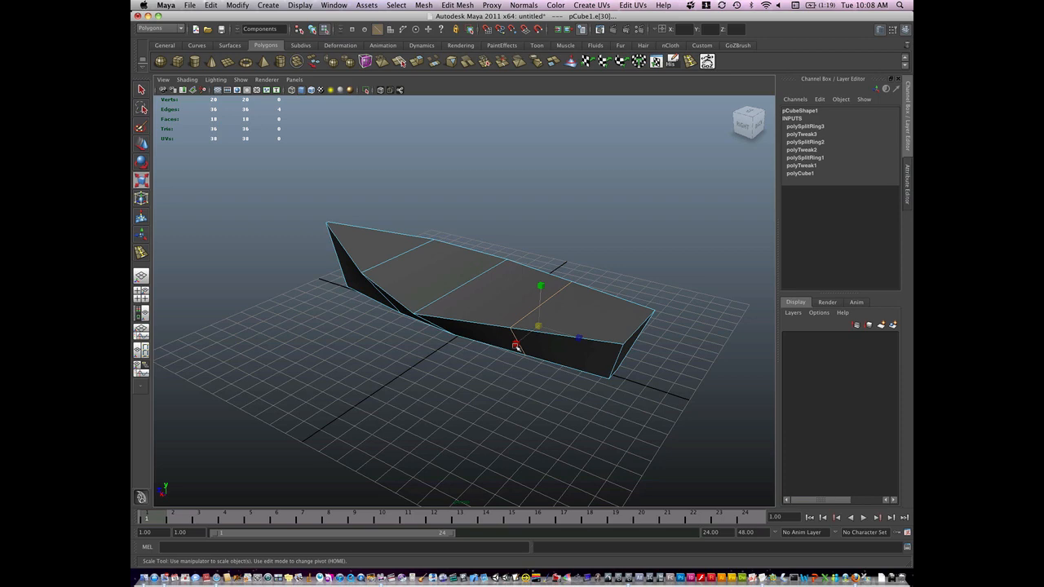
Shape the bow and stern vertices and begin a lengthwise edge loop along the hull
left_click_drag(514, 345, 481, 340)
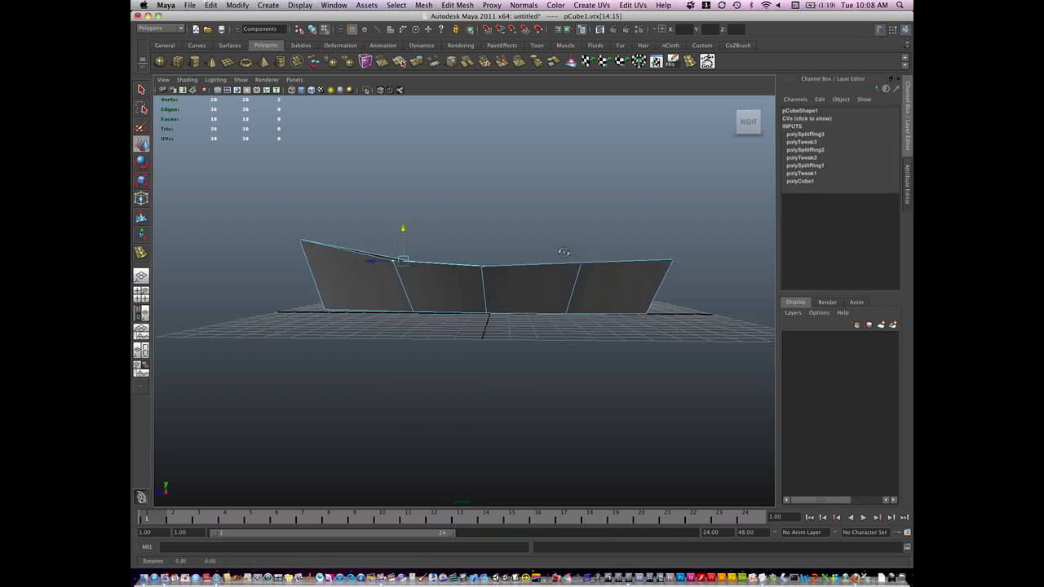
left_click_drag(401, 258, 569, 264)
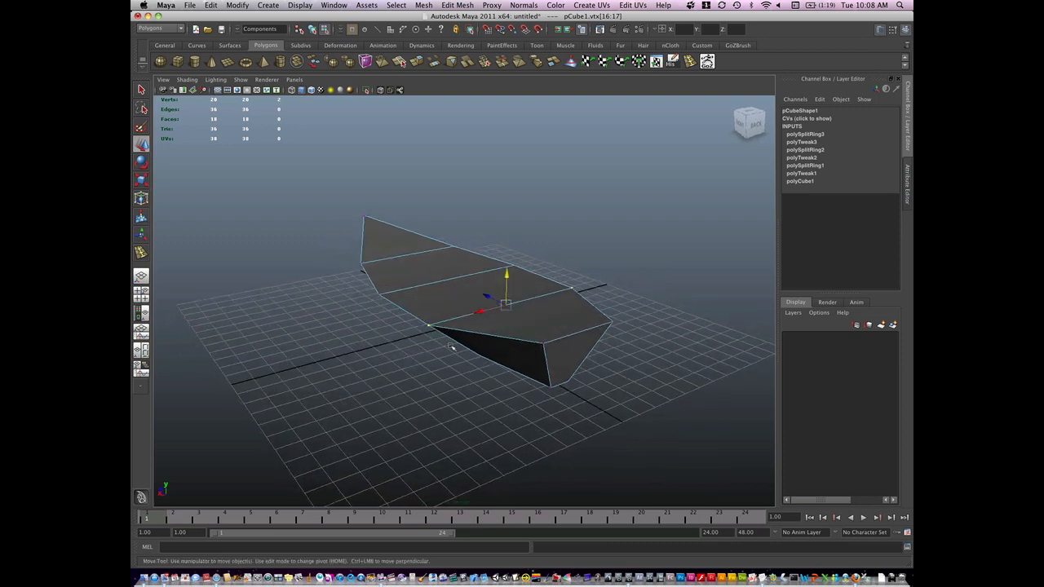
mouse_move(378, 251)
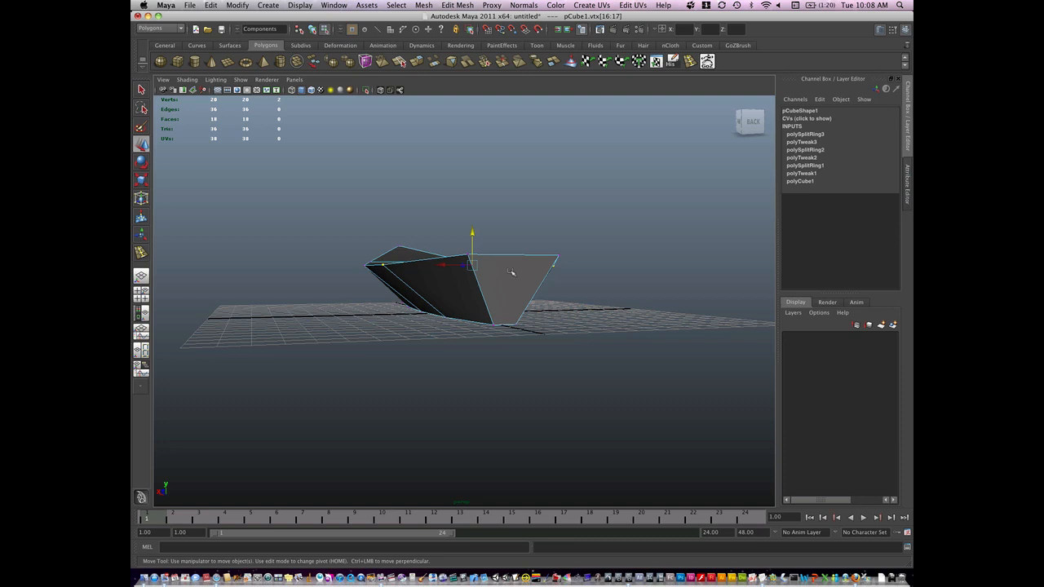
mouse_move(556, 304)
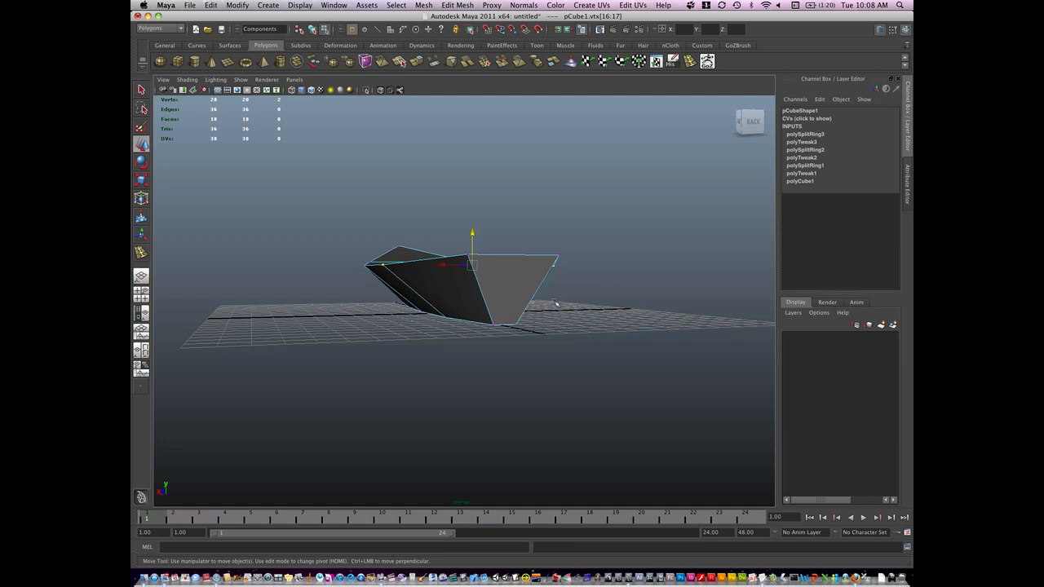
mouse_move(530, 286)
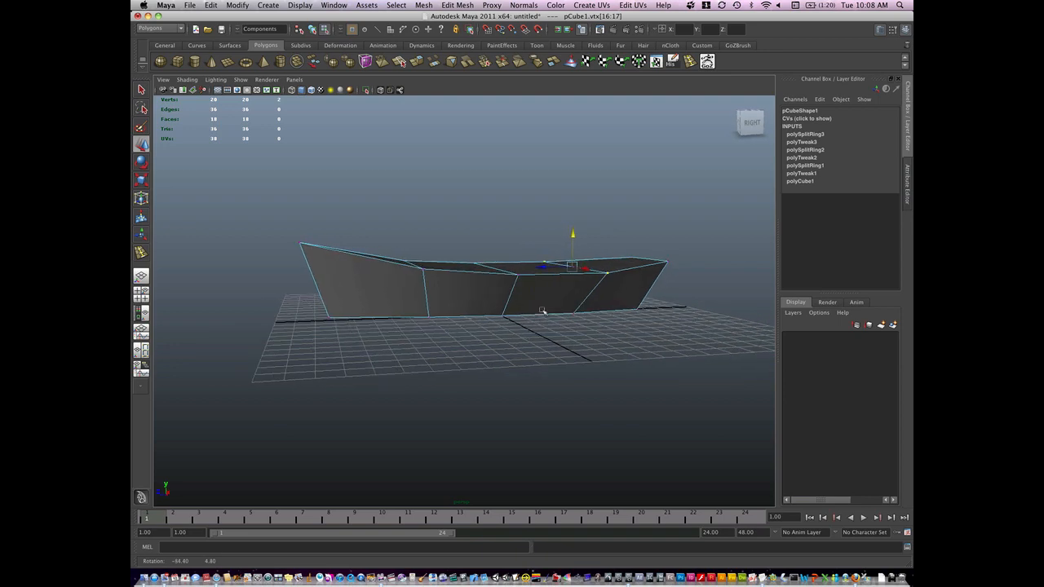
left_click_drag(571, 264, 404, 261)
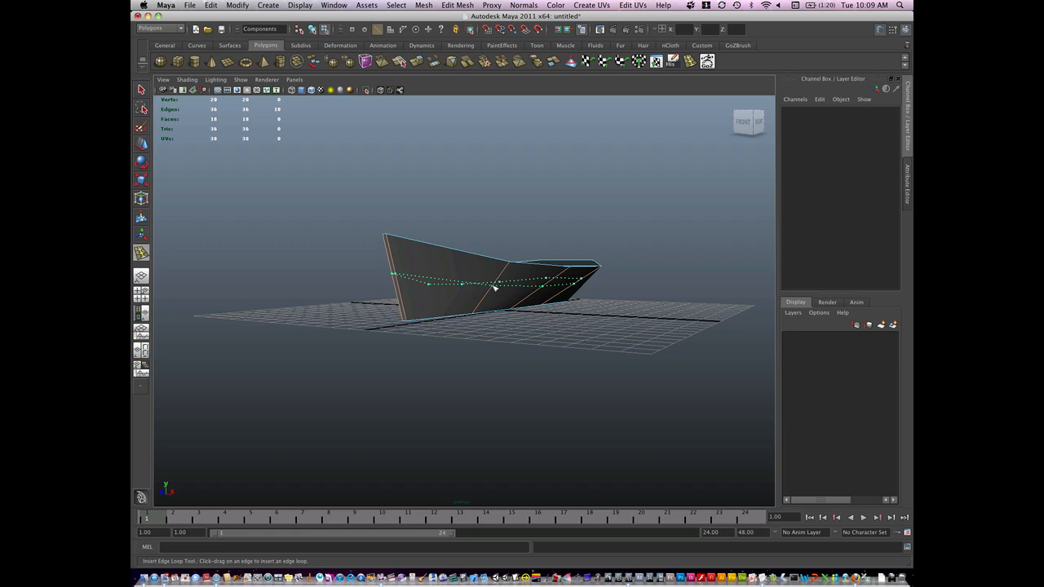
Insert a lengthwise edge loop around the hull and adjust its vertices into a keel crease
left_click_drag(492, 286, 486, 310)
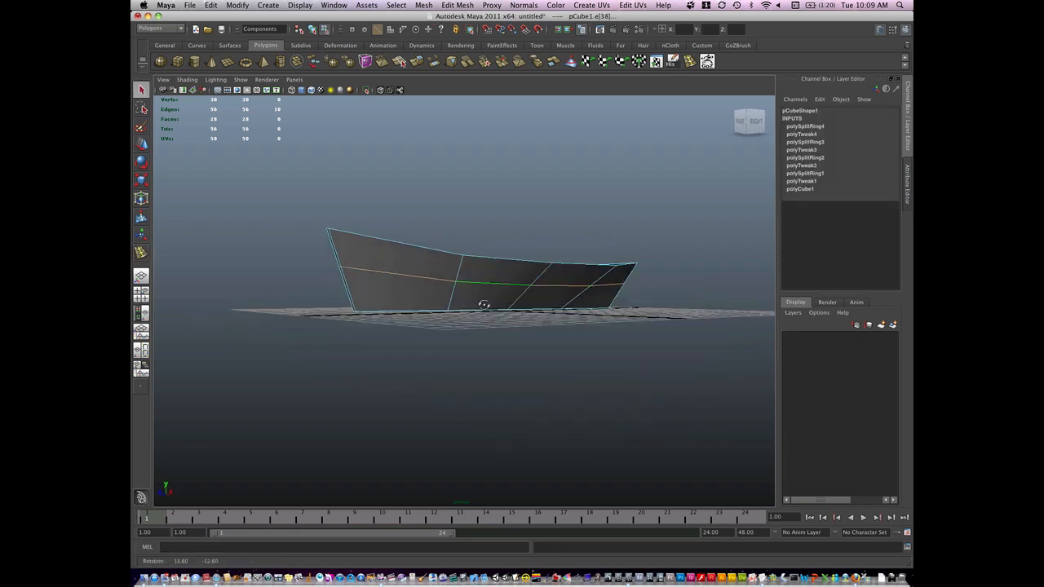
right_click(486, 305)
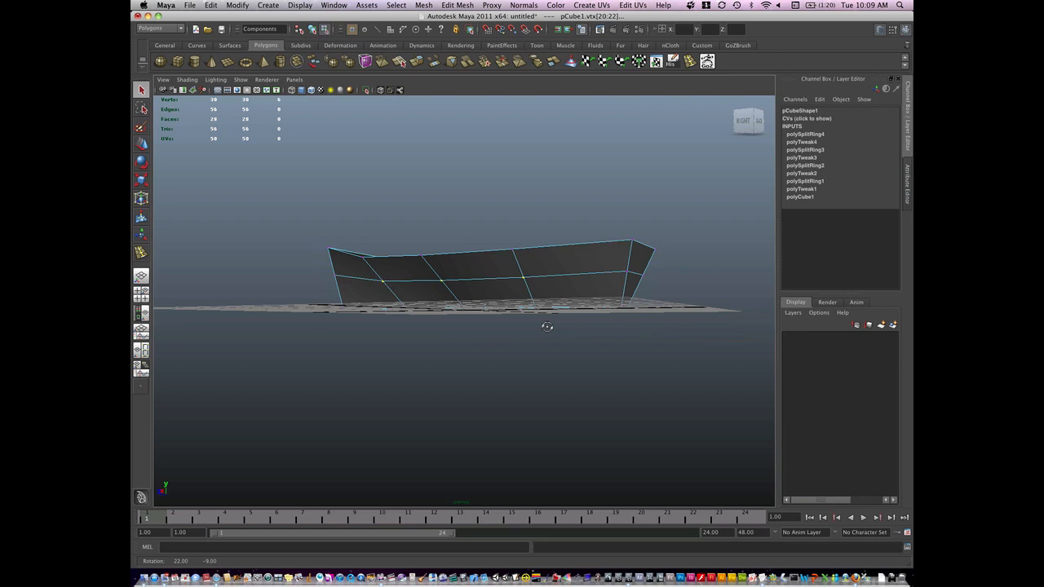
left_click_drag(548, 326, 444, 334)
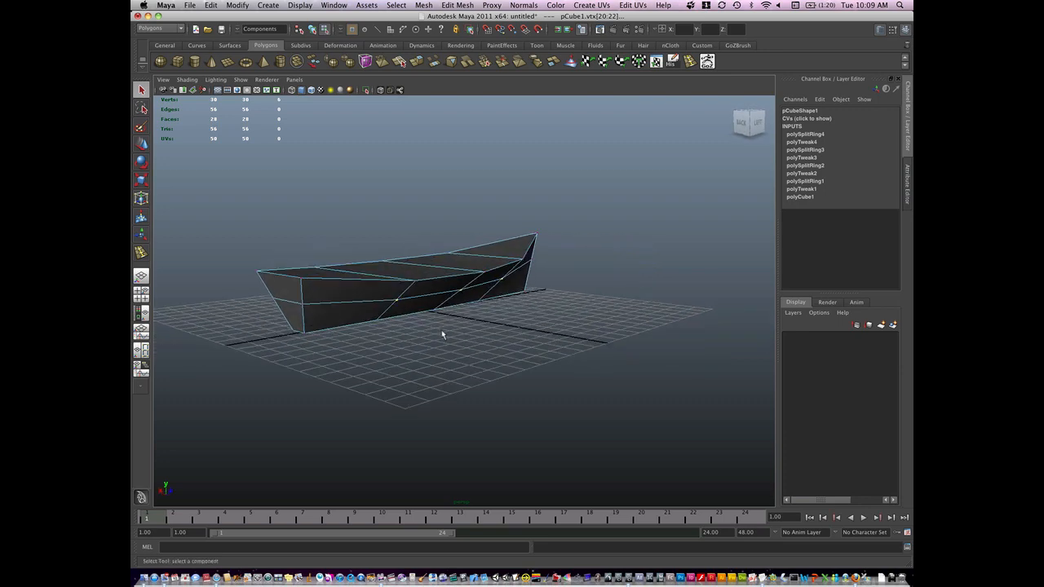
left_click_drag(443, 334, 545, 331)
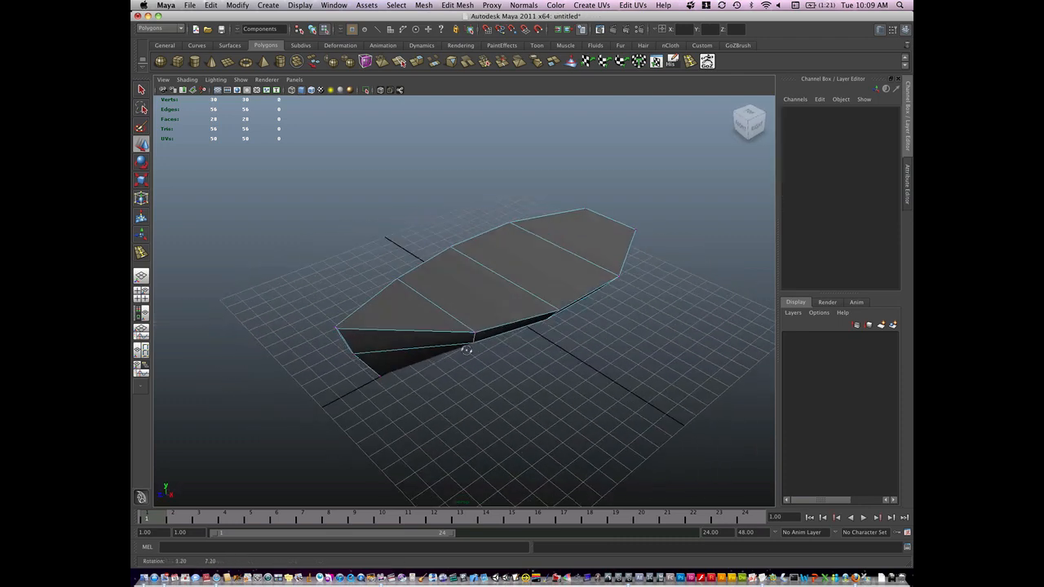
Extrude the hull's top faces inward and down to hollow the boat, then inspect the interior
right_click(465, 351)
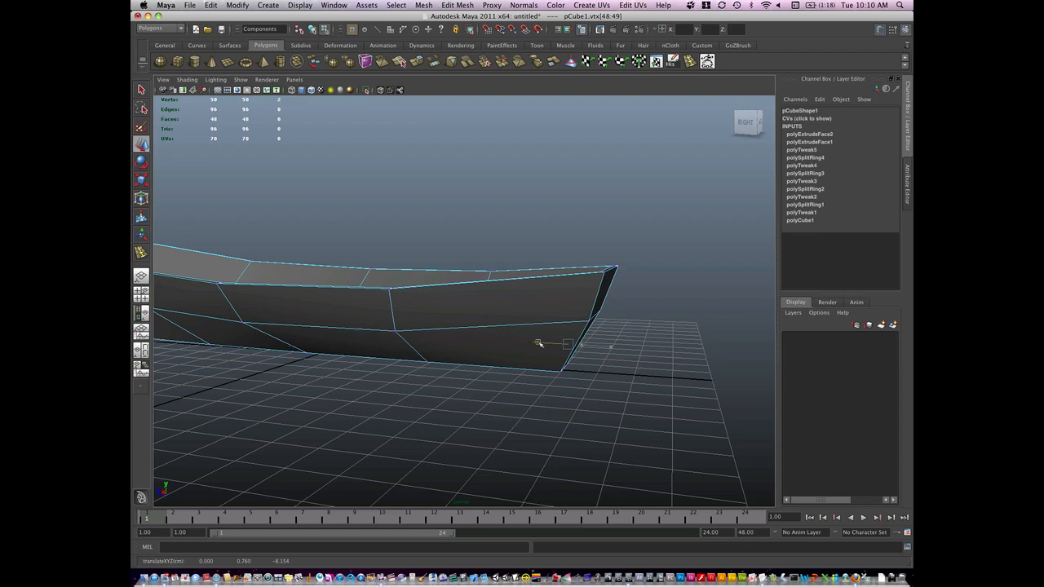
left_click_drag(538, 342, 604, 397)
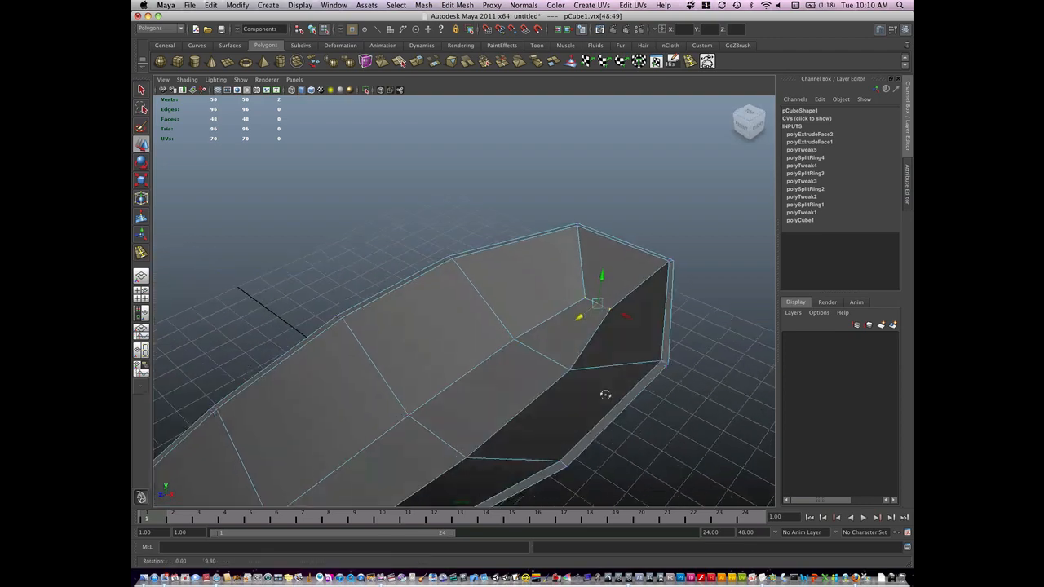
left_click_drag(605, 397, 457, 359)
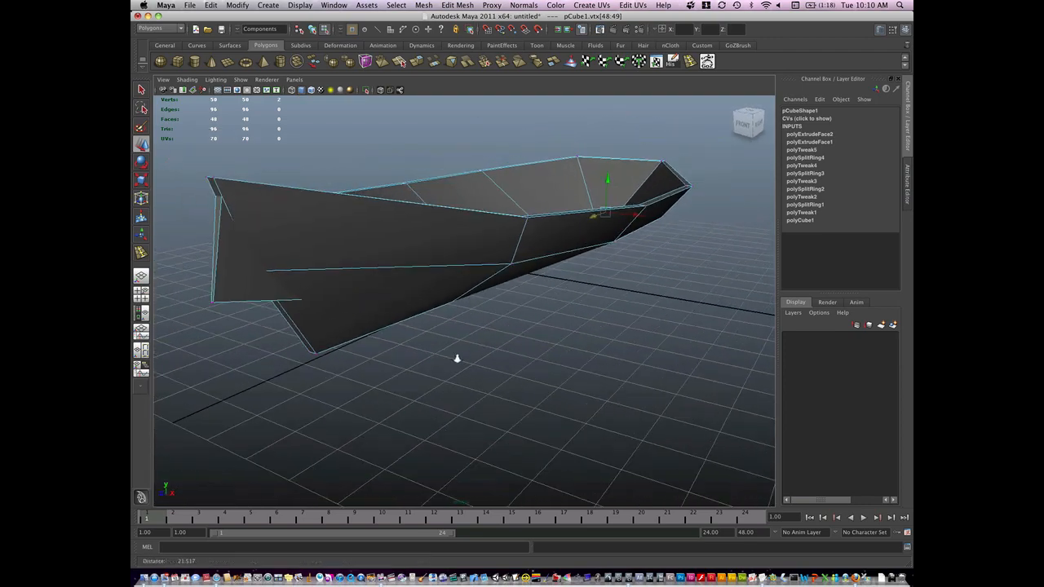